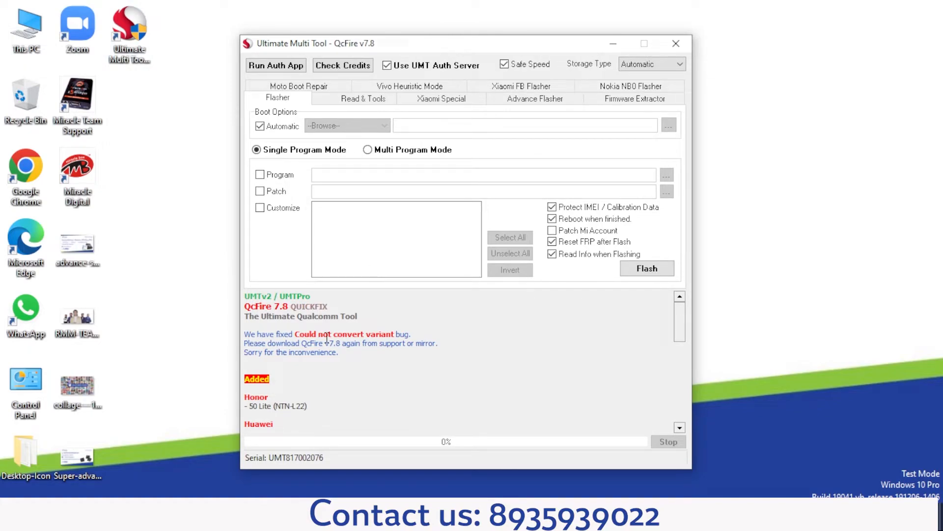
- Scroll the changelog down to the newly added Realme models: X2 Pro, X3, X3 SuperZoom
double_click(260, 306)
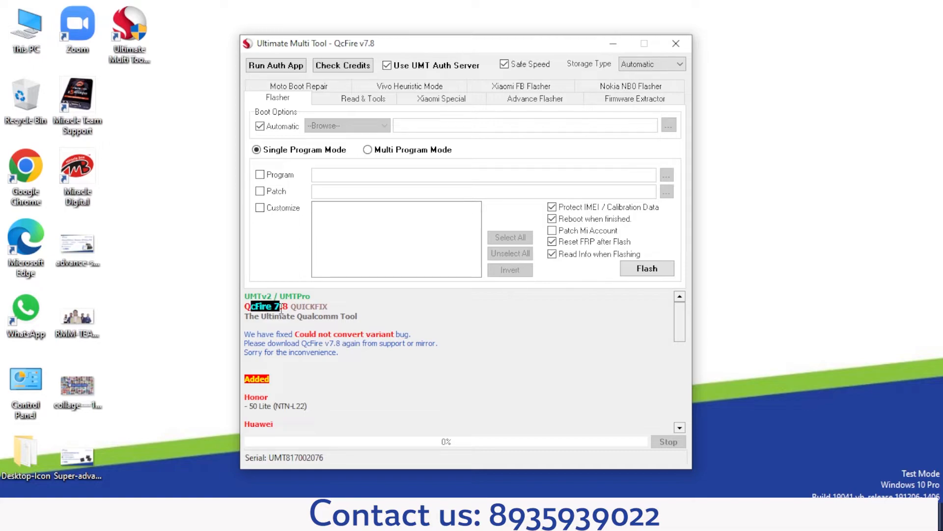
mouse_move(258, 336)
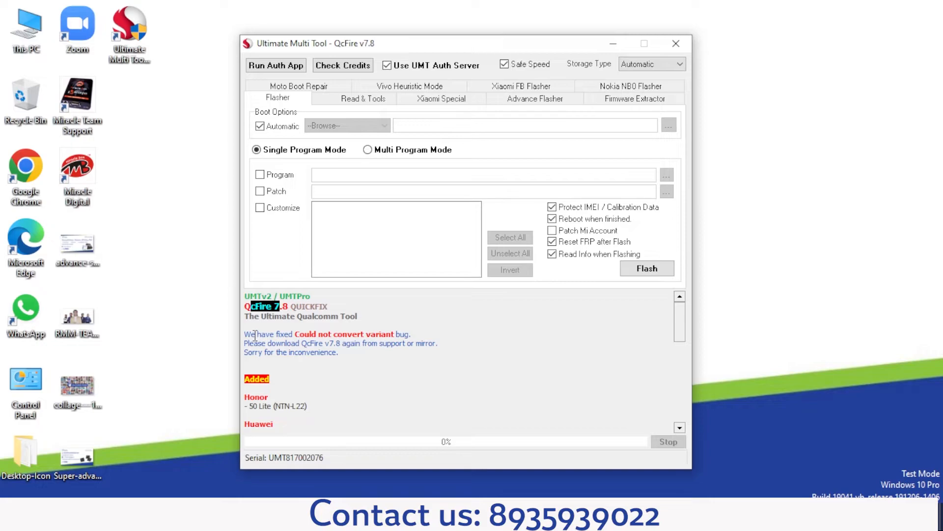
scroll("down", 3)
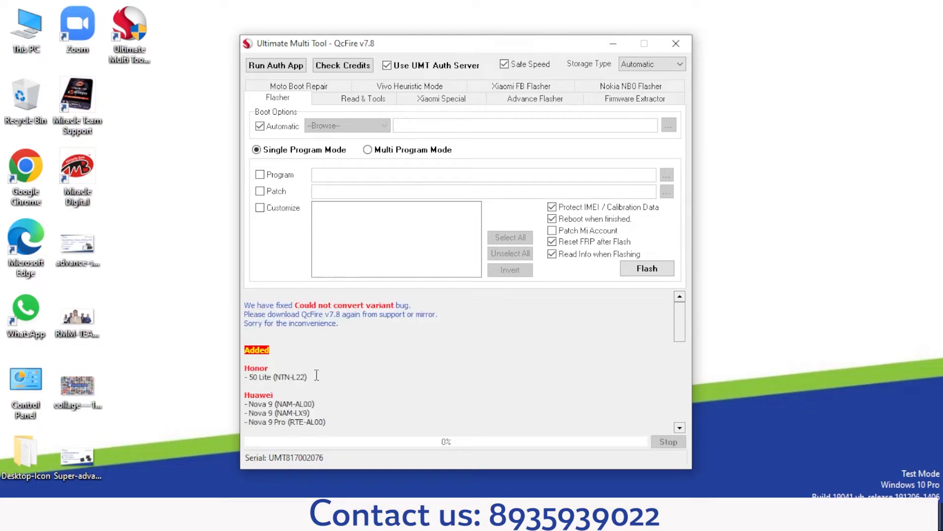
double_click(259, 377)
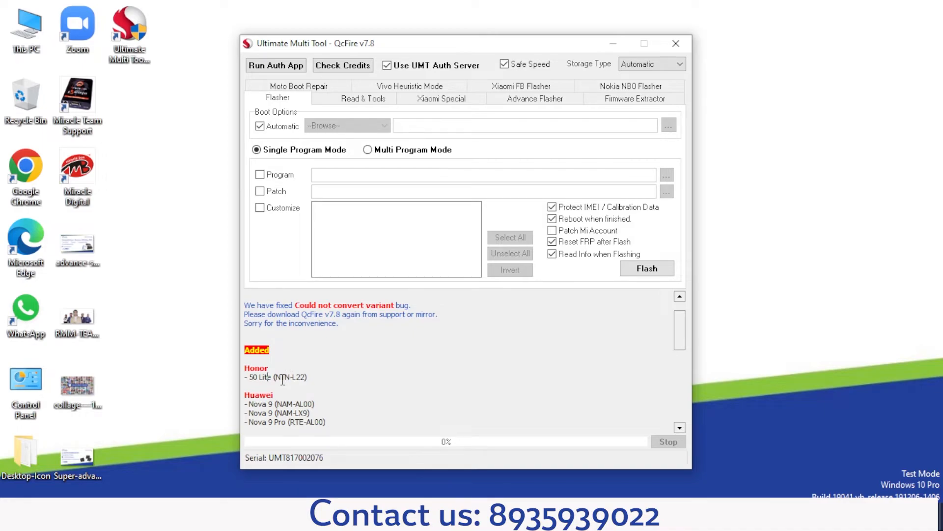
scroll("down", 3)
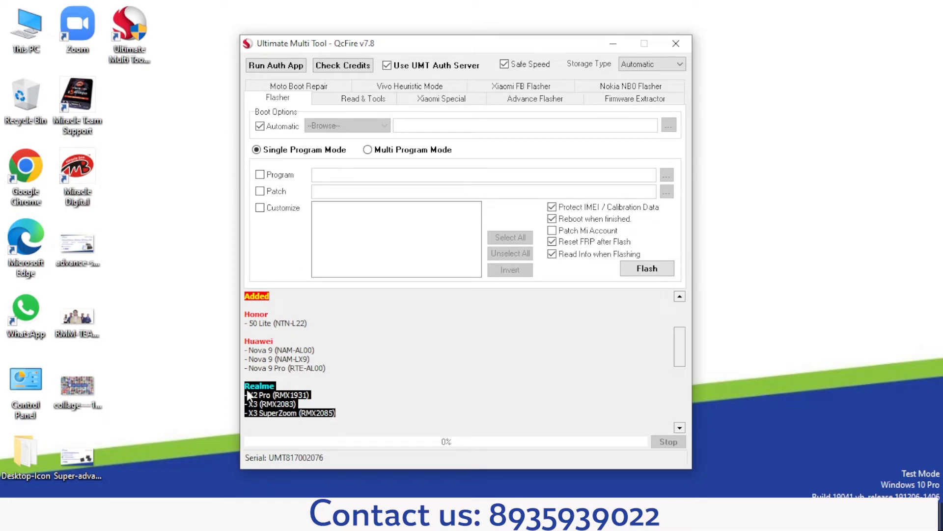
scroll("down", 3)
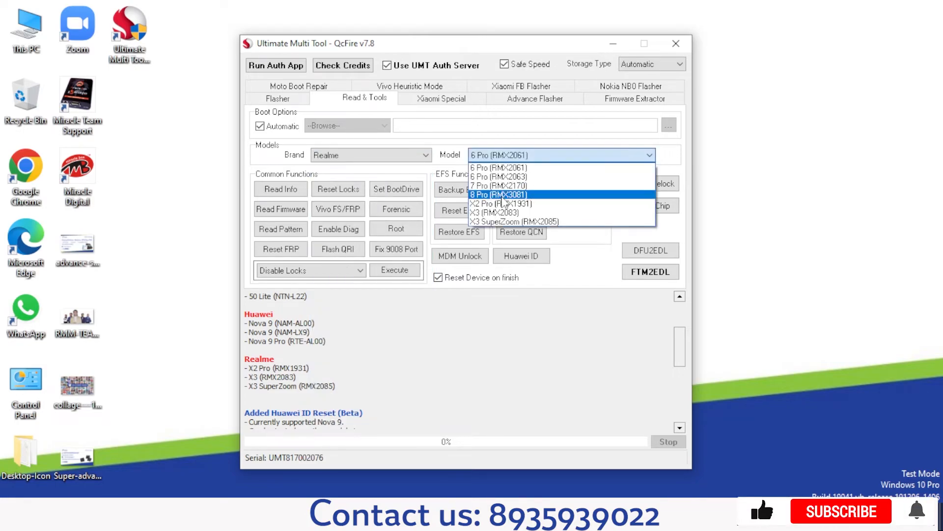
- Select Realme model X2 Pro (RMX1931) and keep Disable Locks as the lock operation
left_click(501, 203)
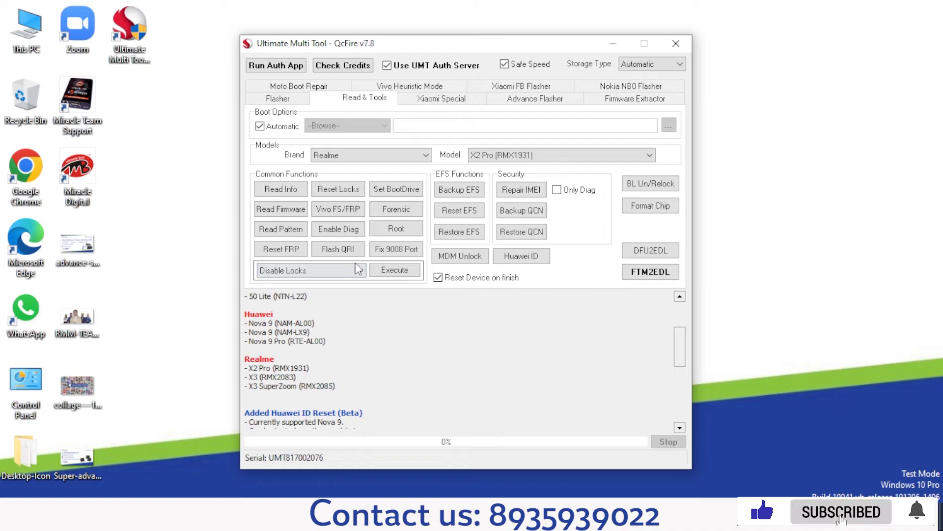
left_click(359, 271)
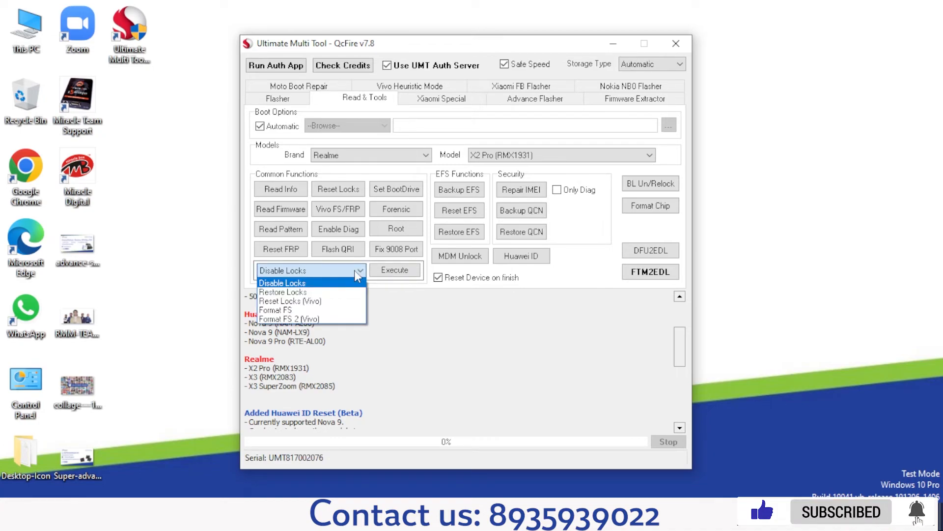
left_click(282, 283)
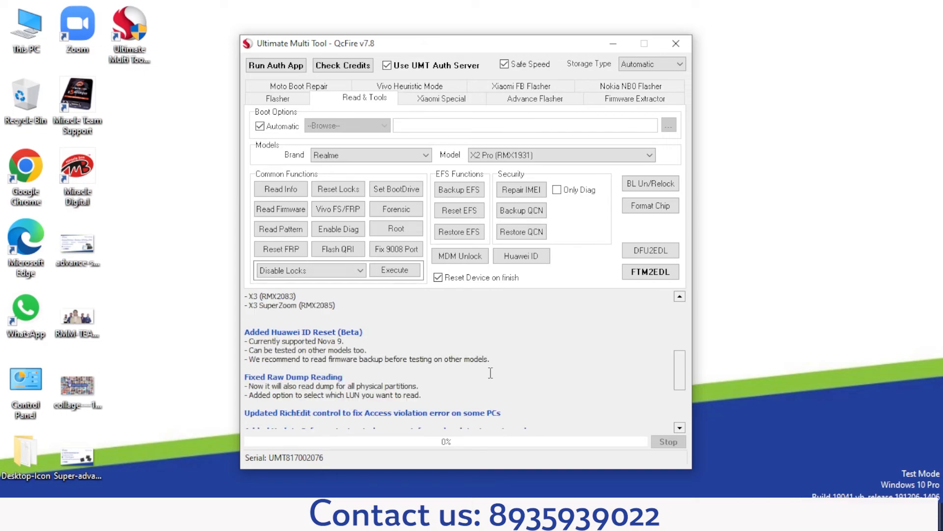
mouse_move(308, 350)
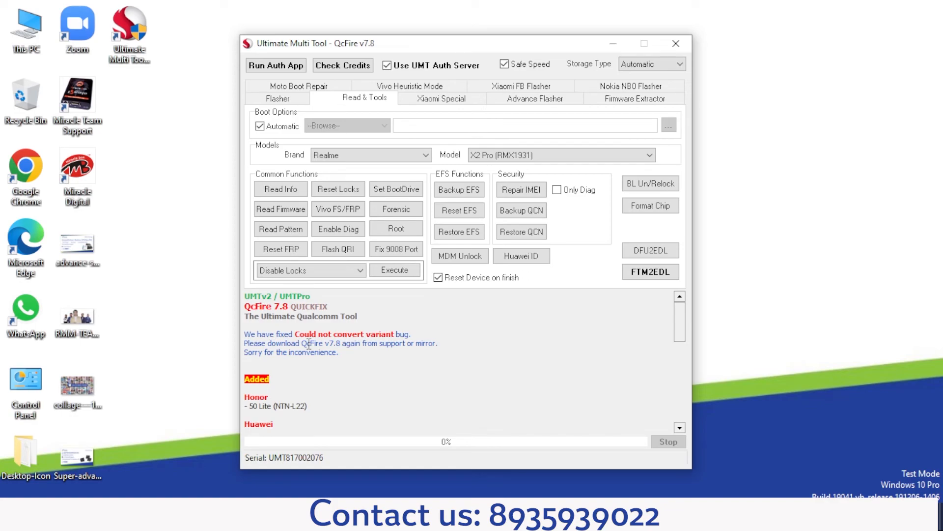
mouse_move(295, 471)
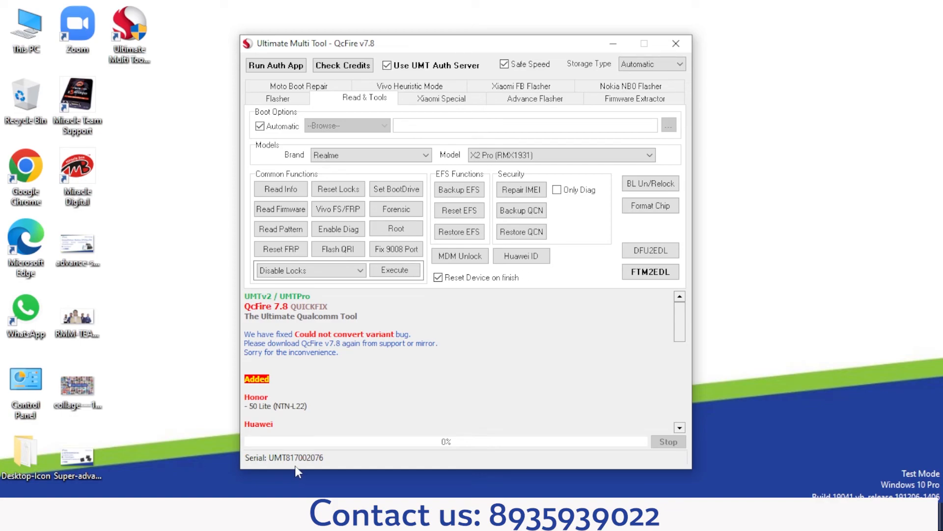